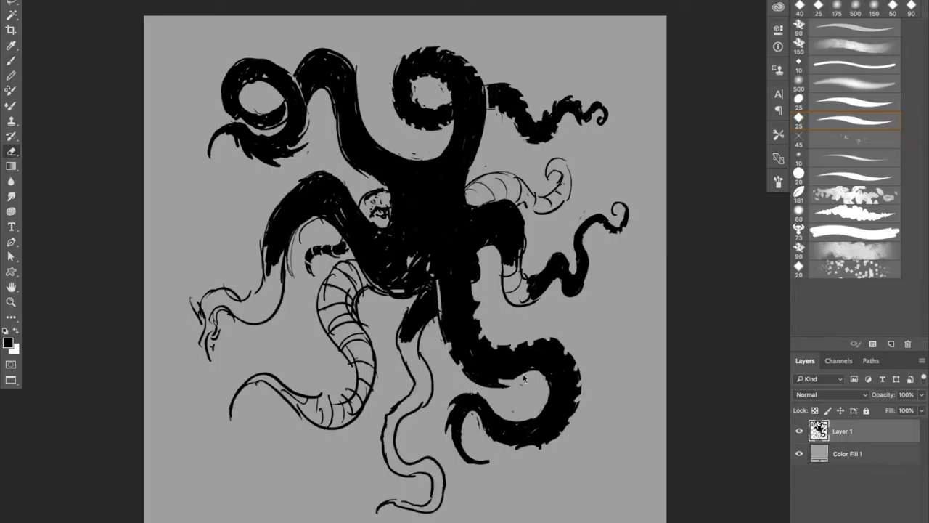
# Fill the remaining tentacle outlines with solid black ink using the black ink brush.
pyautogui.scroll(-3)
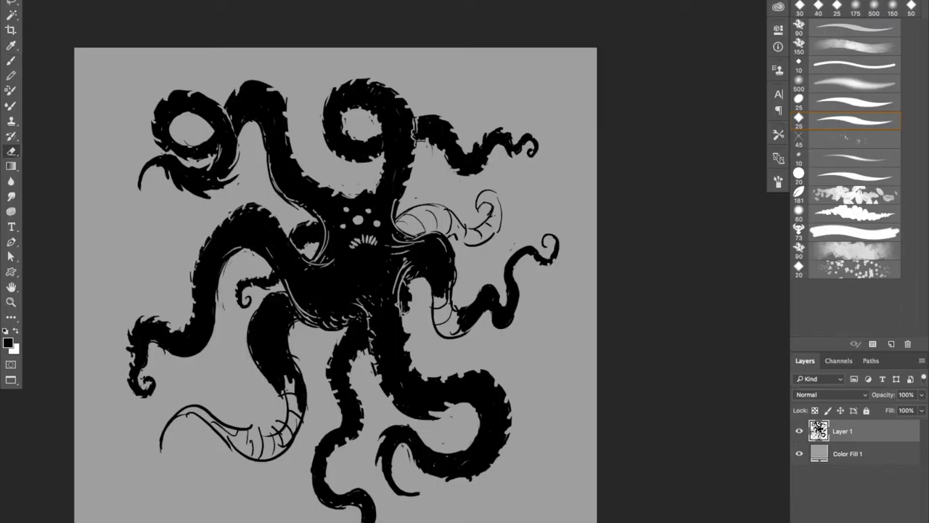
# Brush ridges and a toothy mouth onto the octopus, then widen the image via Image Size.
pyautogui.click(366, 254)
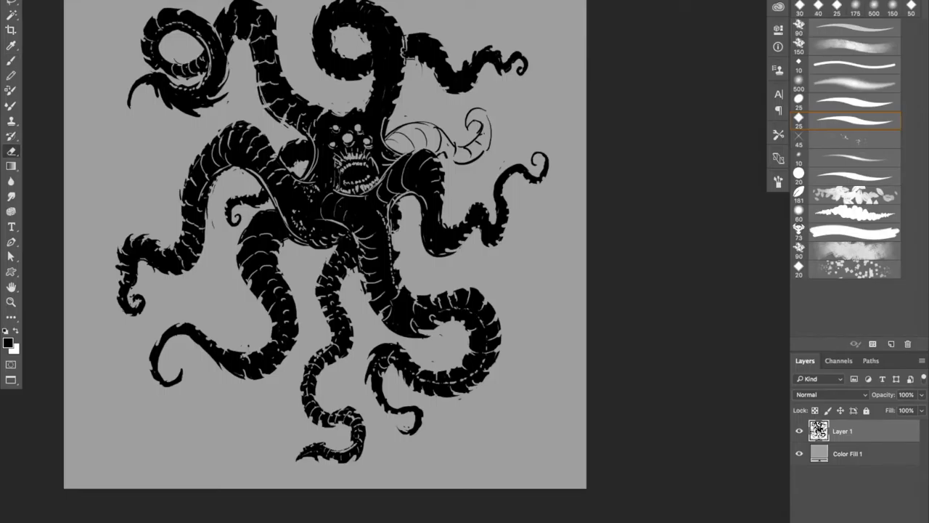
pyautogui.click(334, 130)
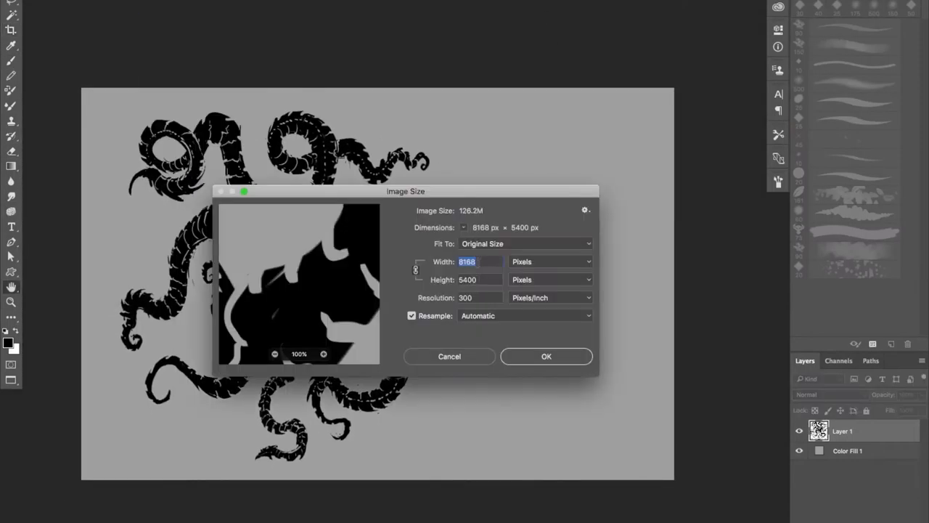
pyautogui.click(546, 355)
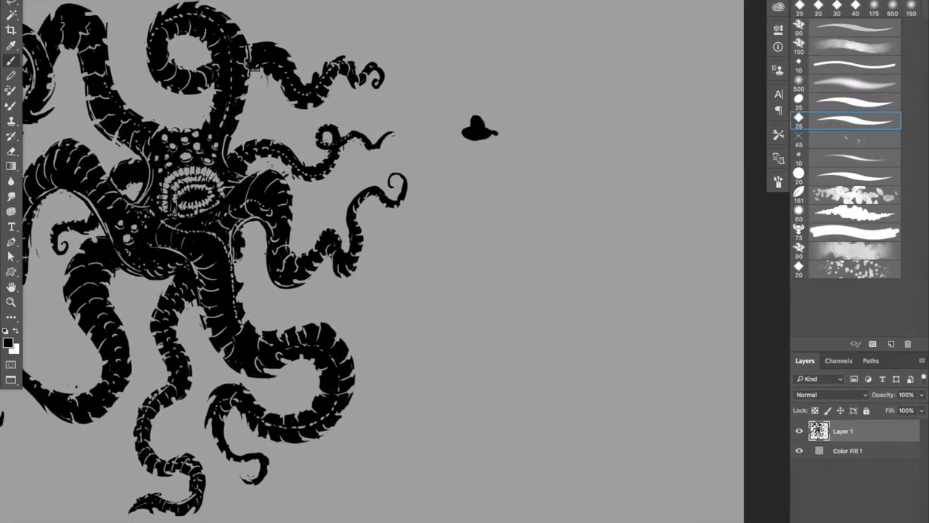
# Sketch the tiny submarine's outline beside the octopus on Layer 1.
pyautogui.moveTo(468, 134); pyautogui.dragTo(494, 148)
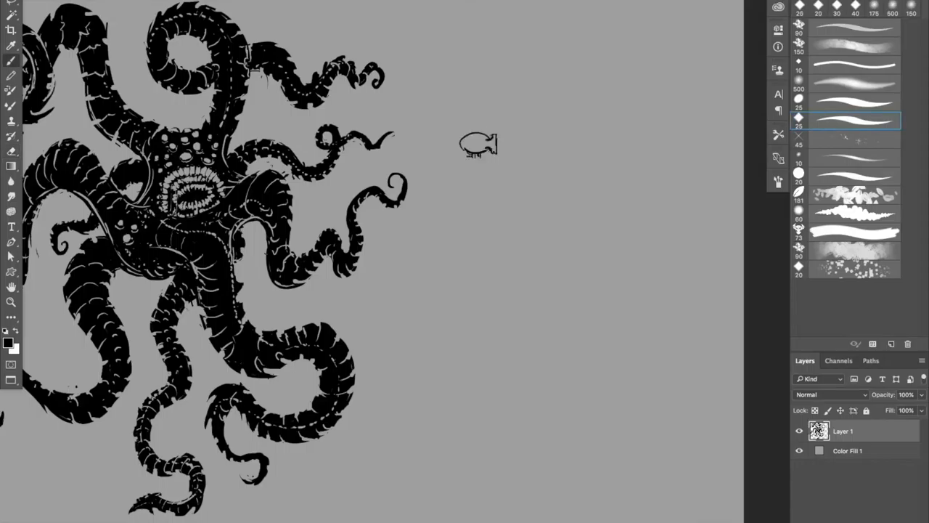
pyautogui.moveTo(479, 142); pyautogui.dragTo(477, 157)
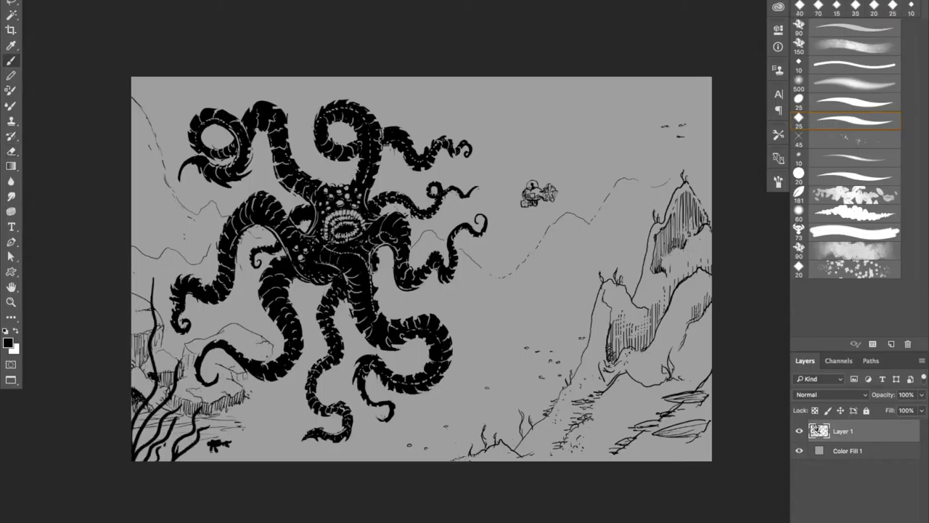
# Shade the scene in greys on new layers and paint a white beam from the submarine.
pyautogui.click(845, 122)
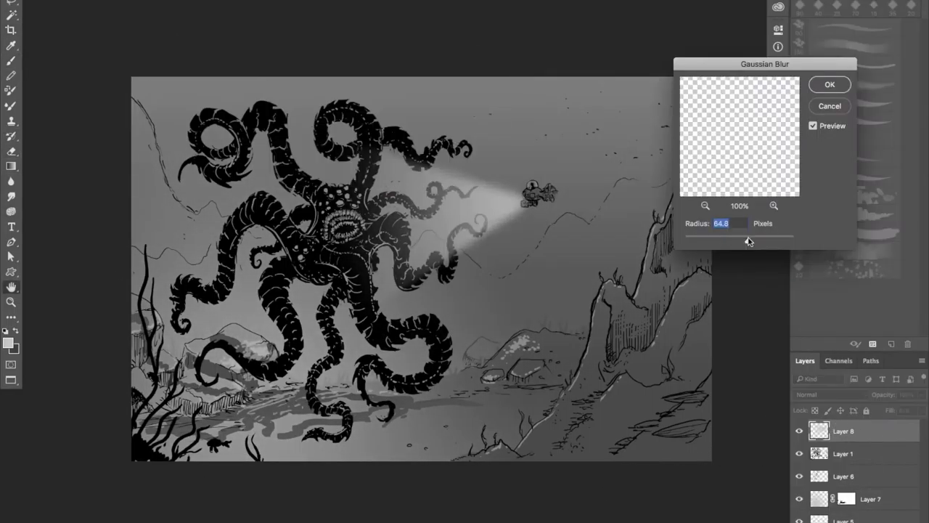
# Apply the Gaussian Blur to soften the submarine's light beam.
pyautogui.click(829, 84)
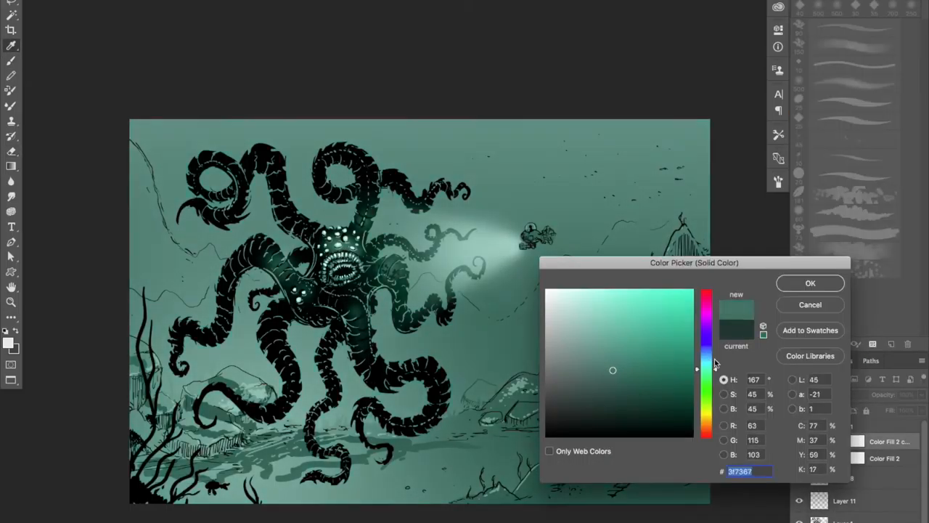
# Confirm the teal fill, pick a bright yellow-green foreground colour and add a new layer for the glow.
pyautogui.click(810, 284)
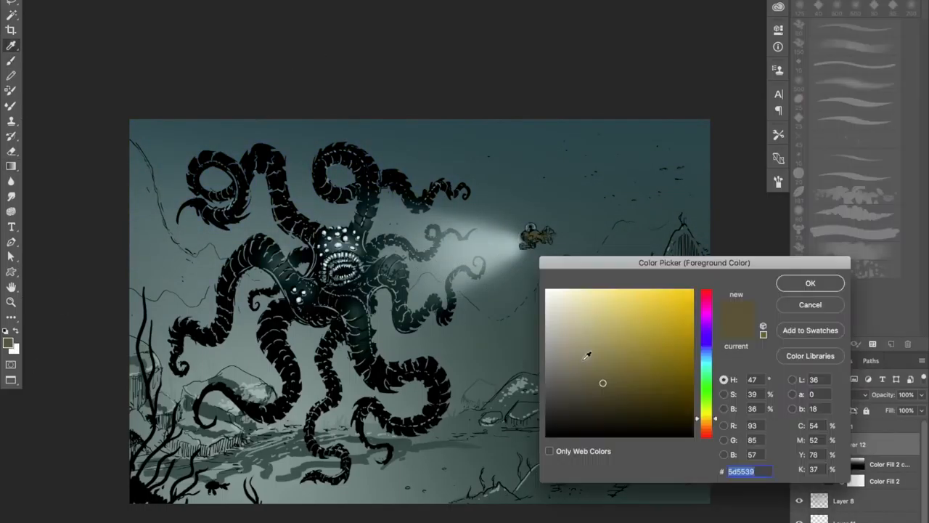
pyautogui.click(618, 322)
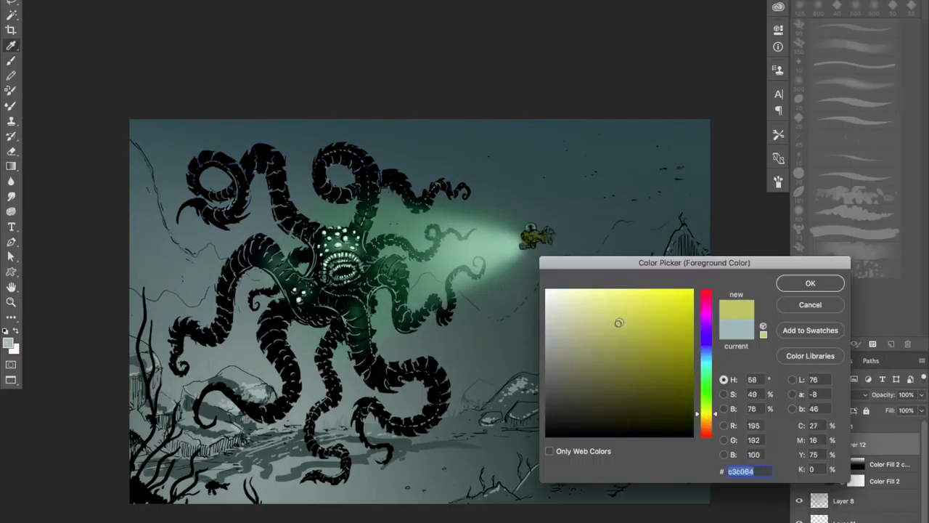
pyautogui.click(811, 283)
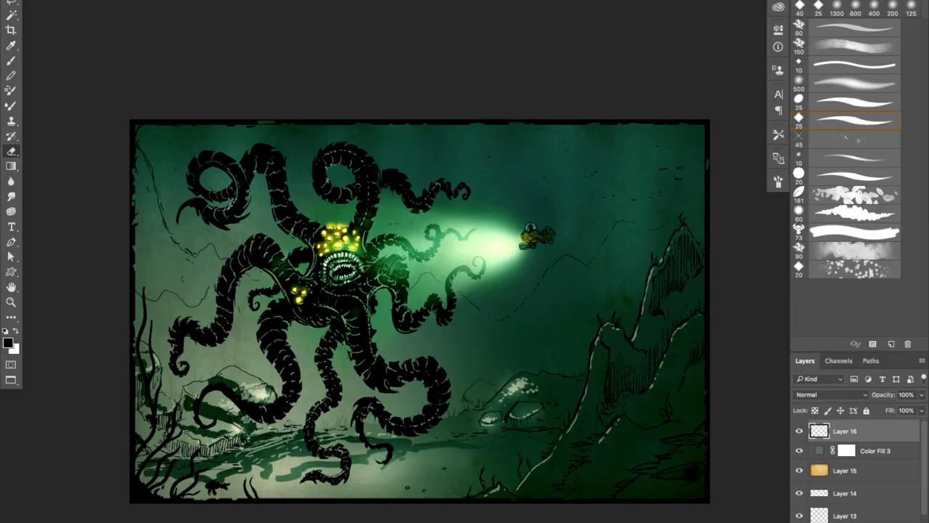
pyautogui.click(896, 342)
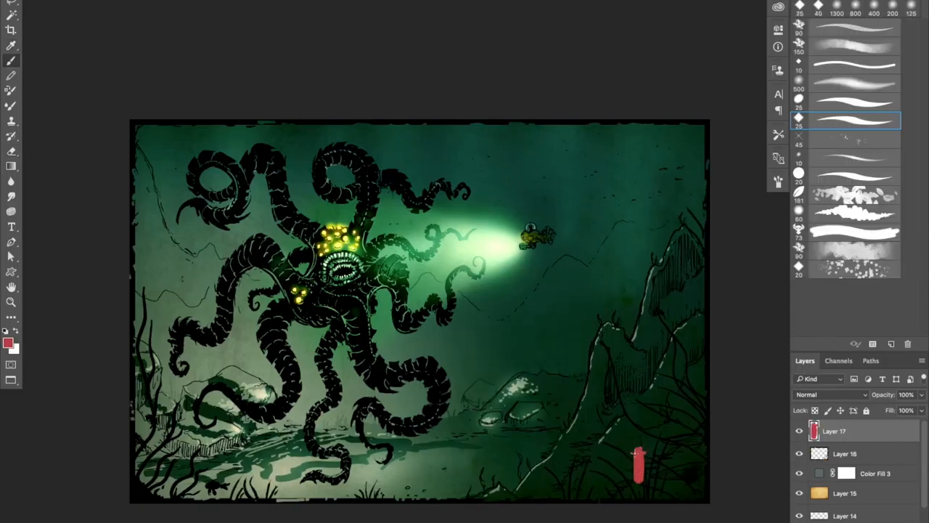